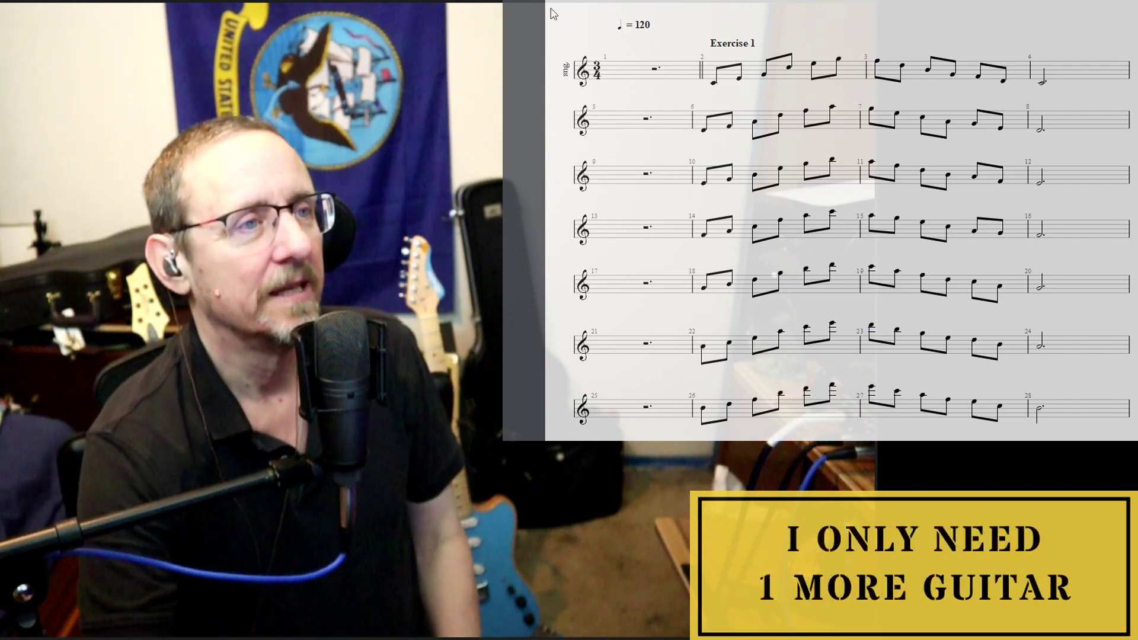
scroll(down, 3)
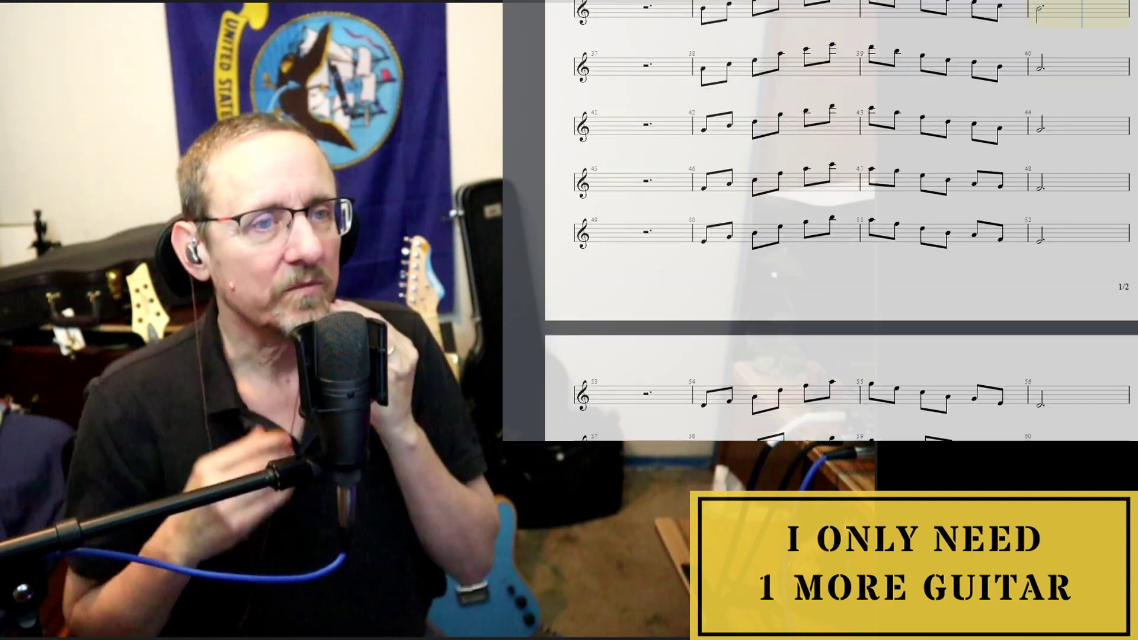